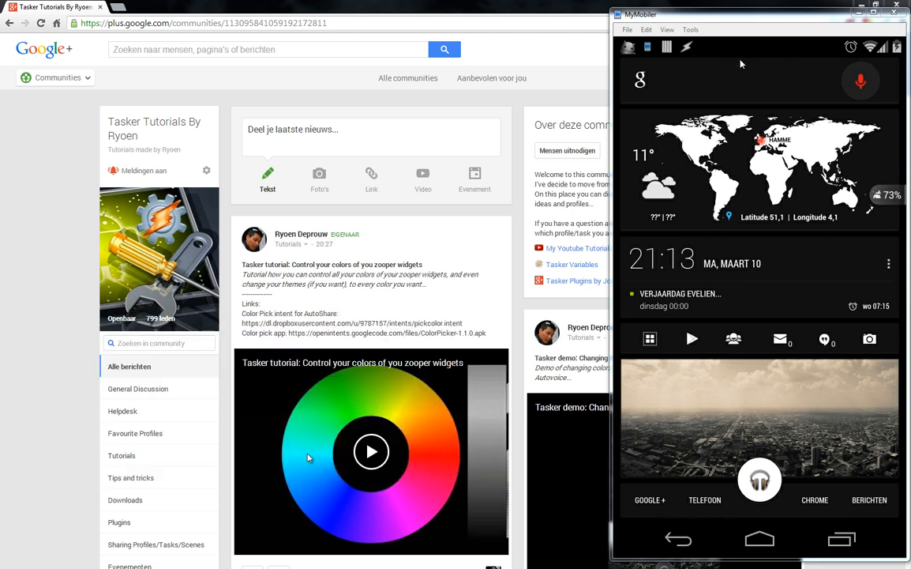
mouse_move(762, 87)
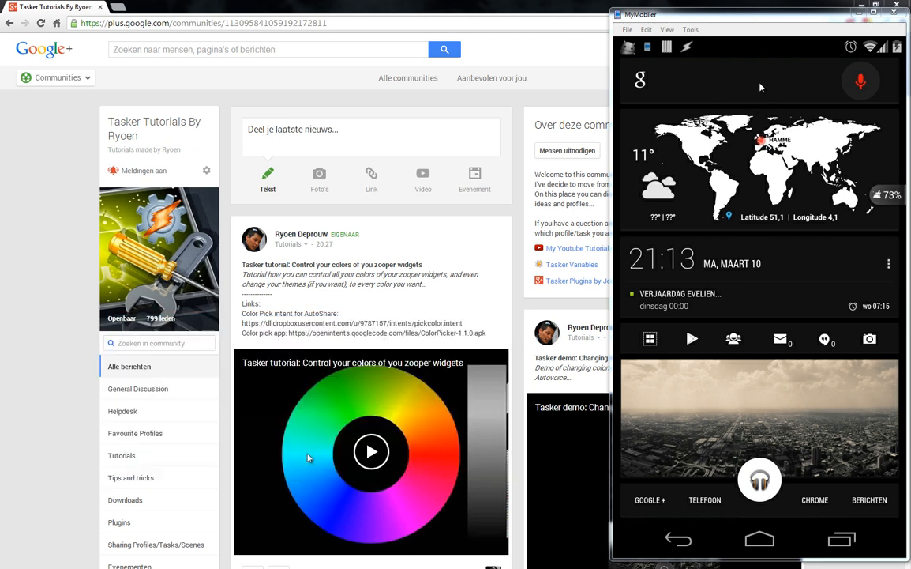
mouse_move(448, 114)
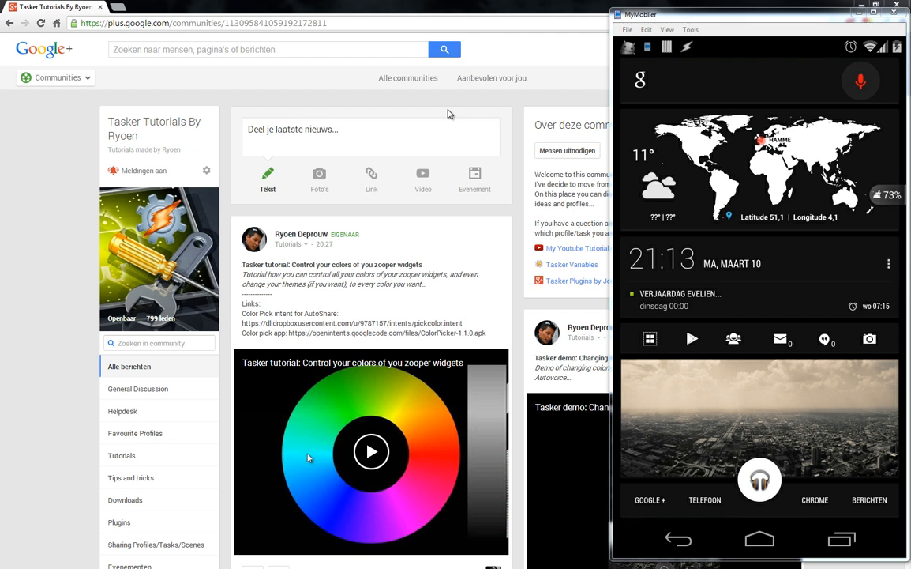
mouse_move(742, 104)
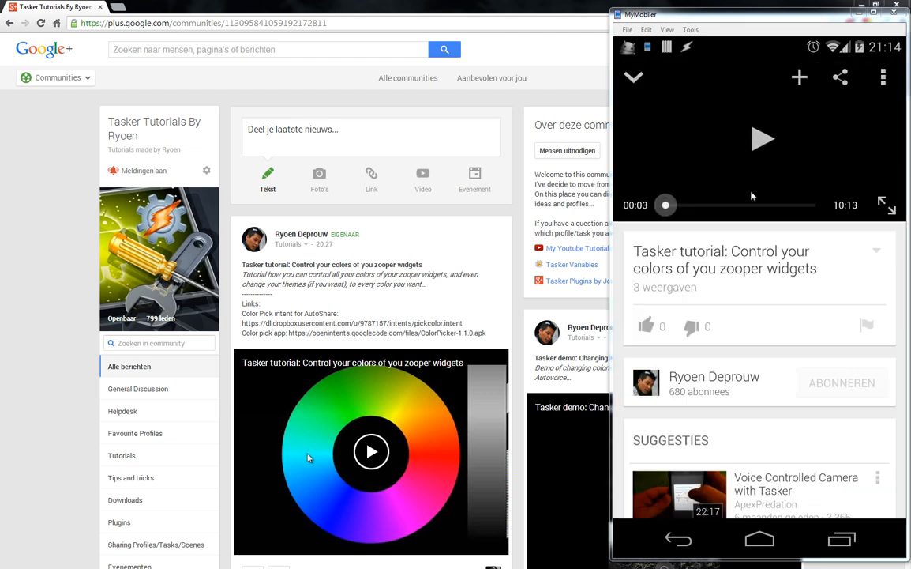
mouse_move(768, 141)
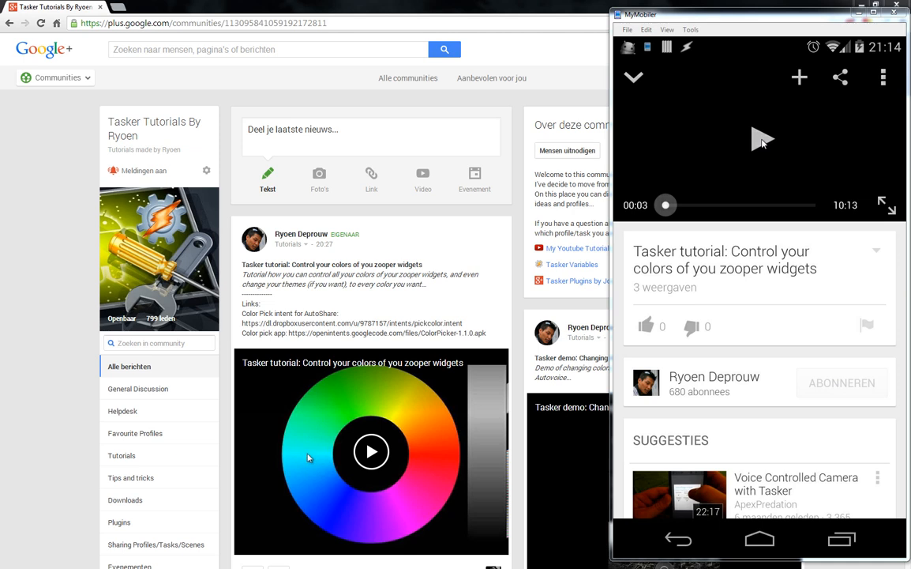
Play the Tasker tutorial video on the phone briefly and pause it at 0:12.
left_click(762, 139)
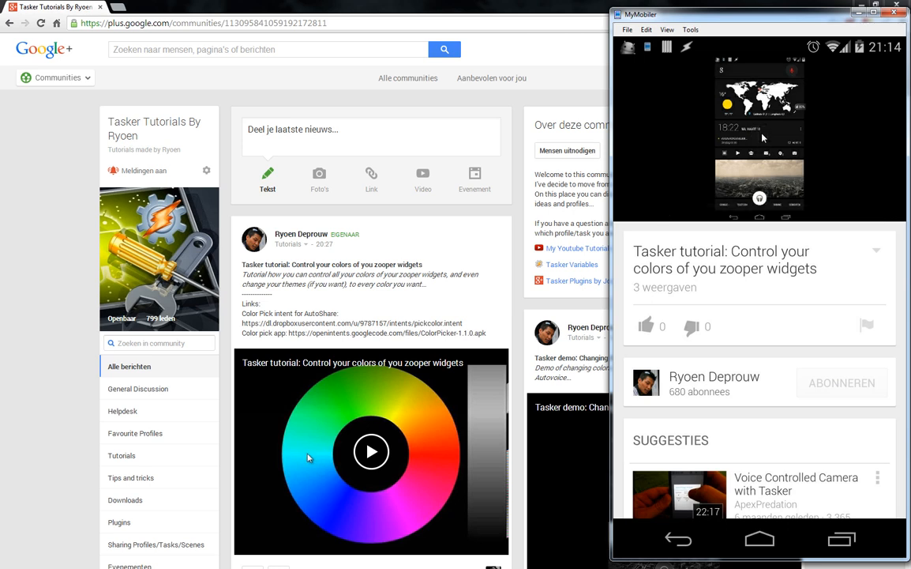
left_click(760, 139)
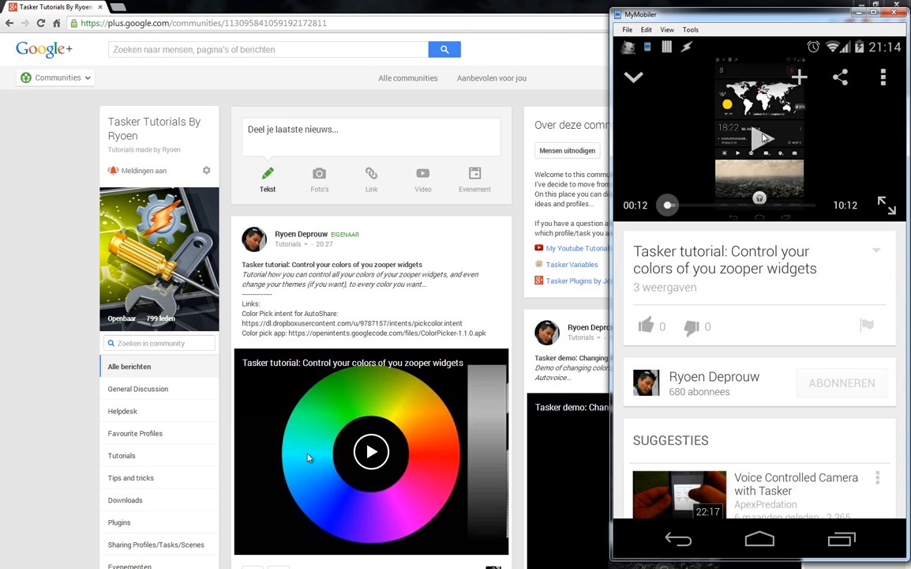
mouse_move(752, 166)
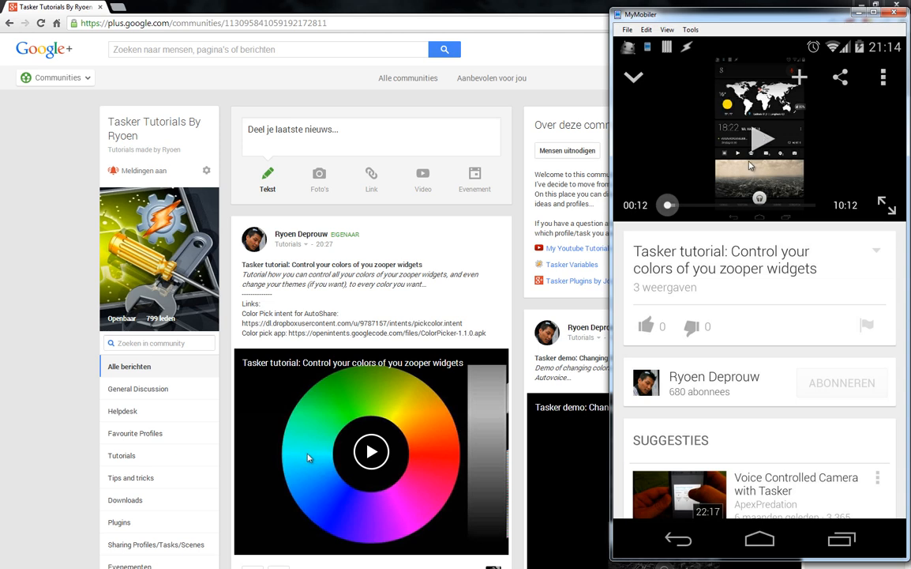
mouse_move(759, 134)
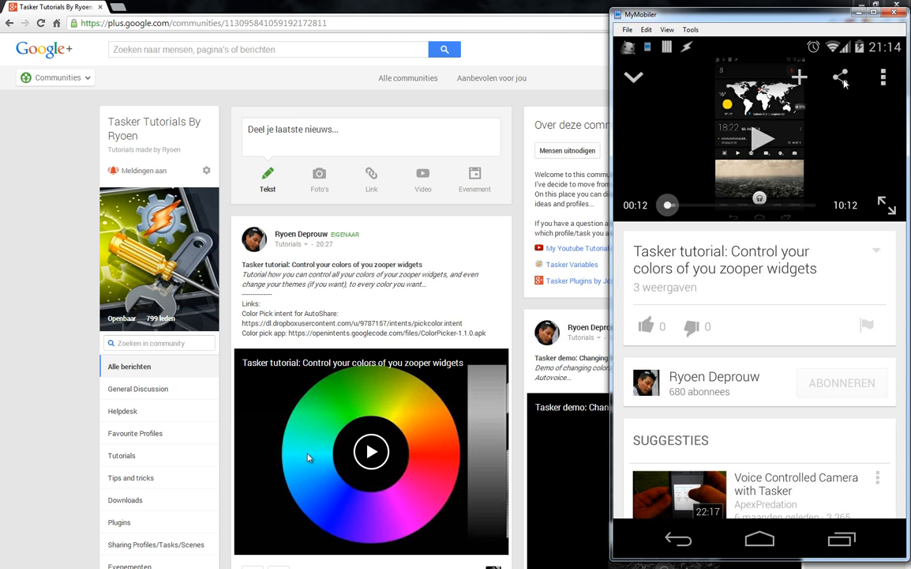
Share the paused video to AutoShare Command to get its command list with Cast On Pc.
left_click(840, 77)
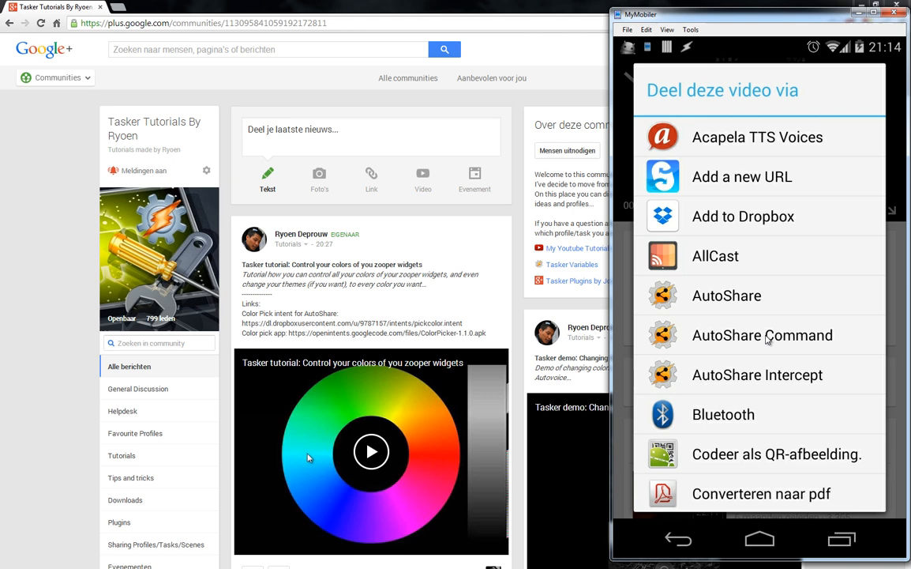
left_click(763, 334)
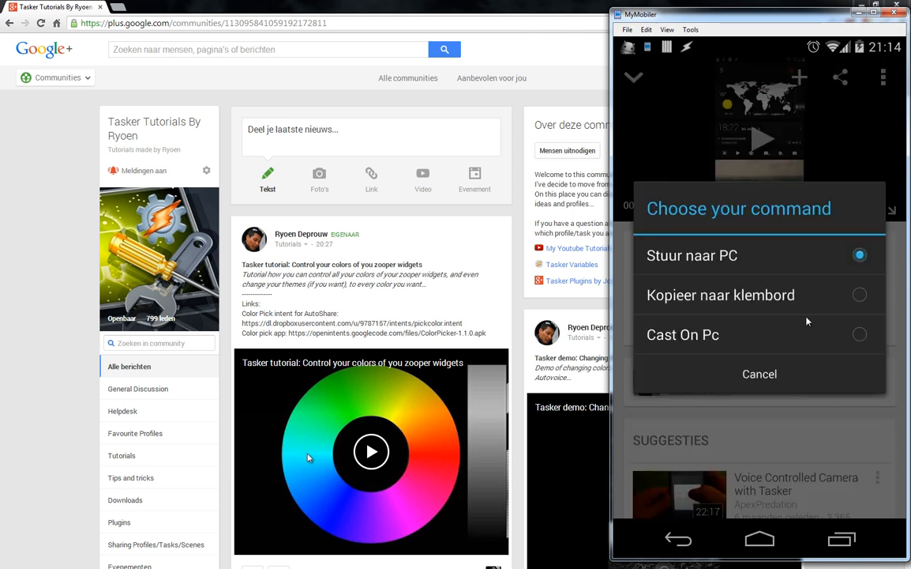
mouse_move(755, 346)
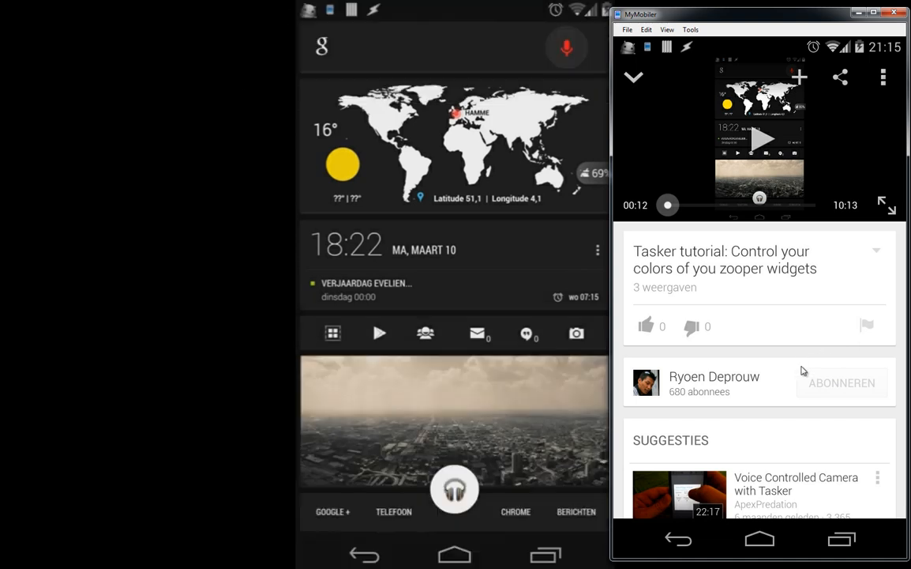
mouse_move(544, 432)
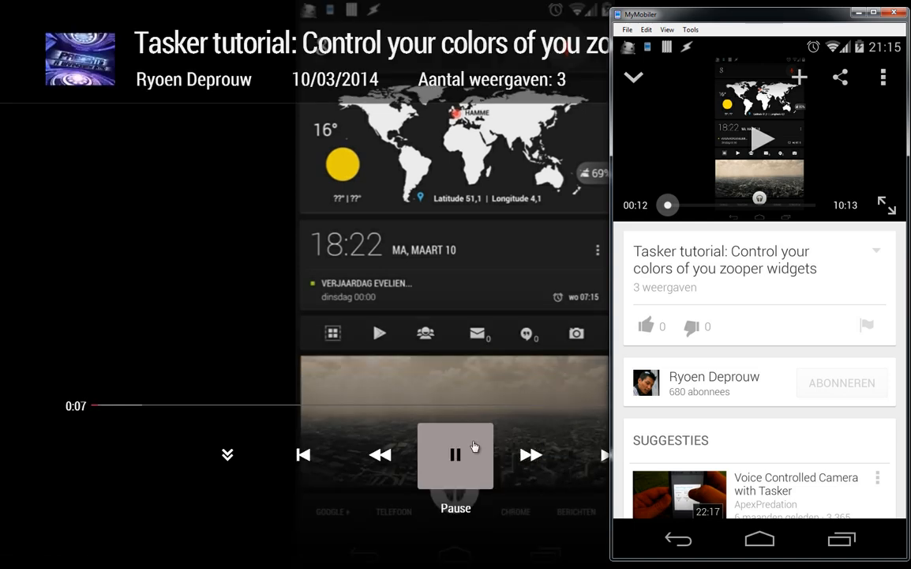
Pause the cast tutorial on the PC at 0:12 and make the YouTube TV player full screen.
left_click(455, 455)
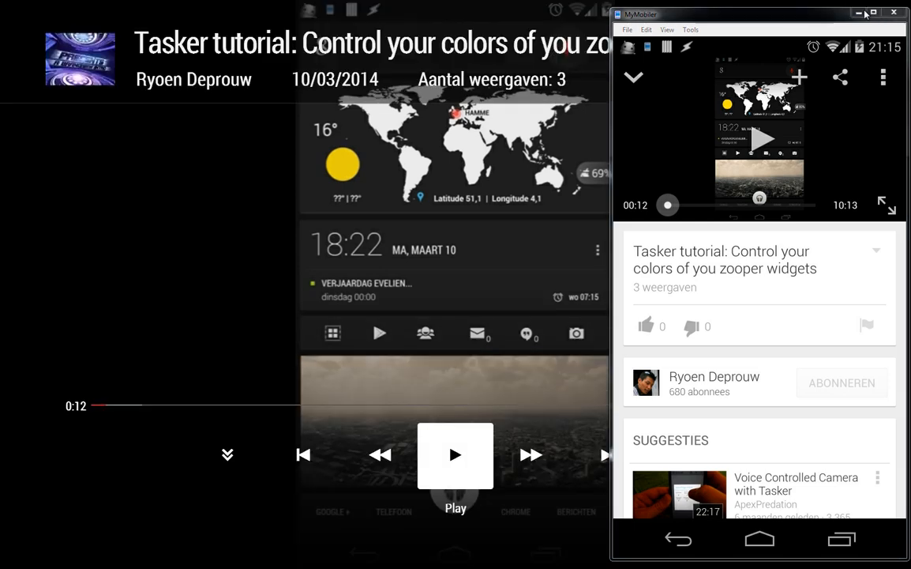
mouse_move(859, 13)
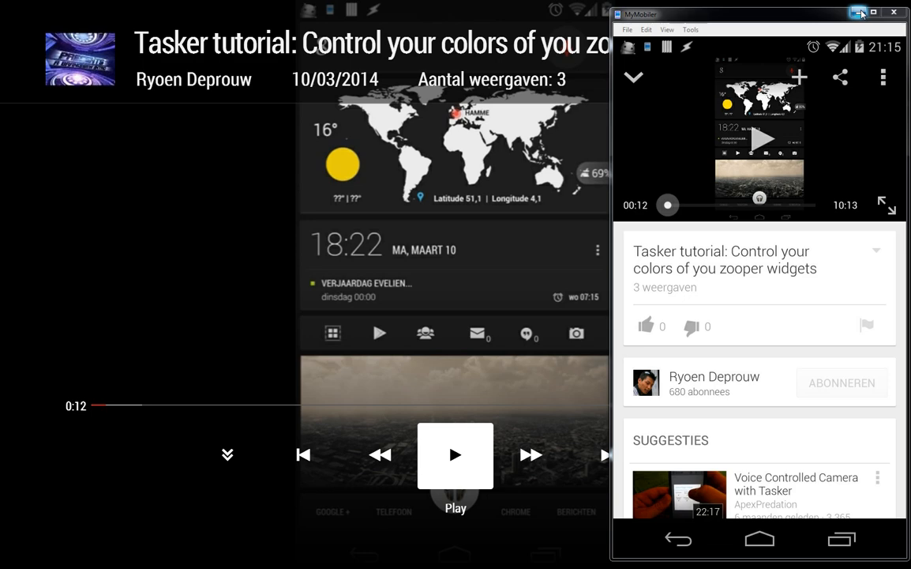
left_click(859, 13)
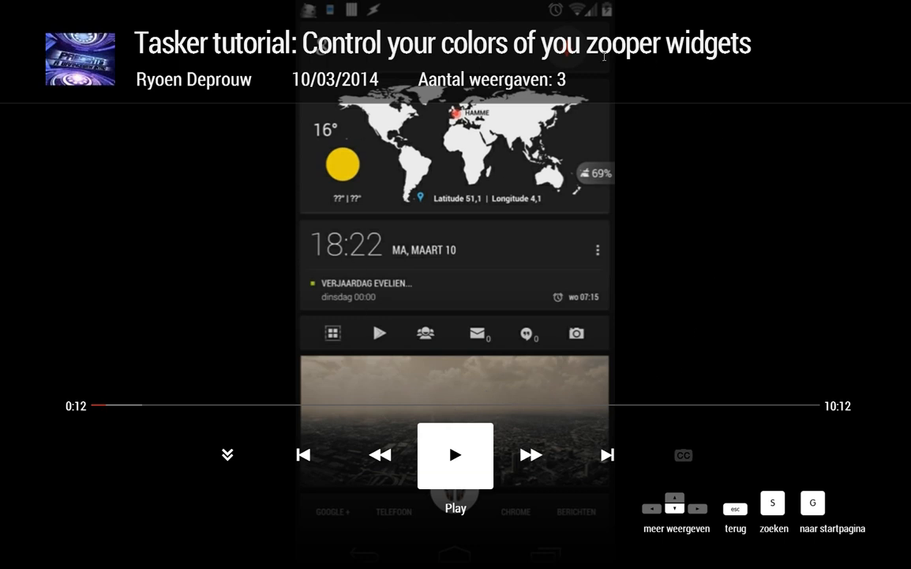
mouse_move(463, 350)
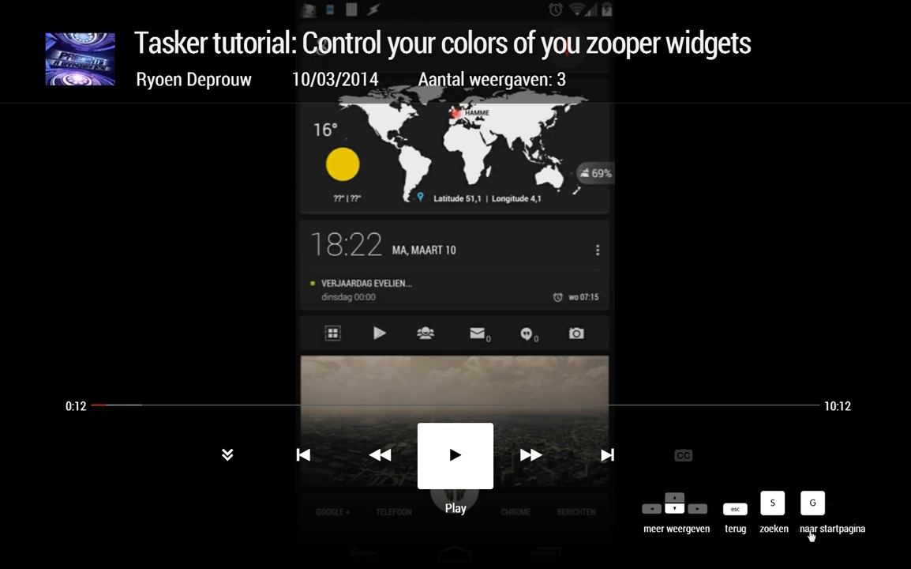
mouse_move(844, 537)
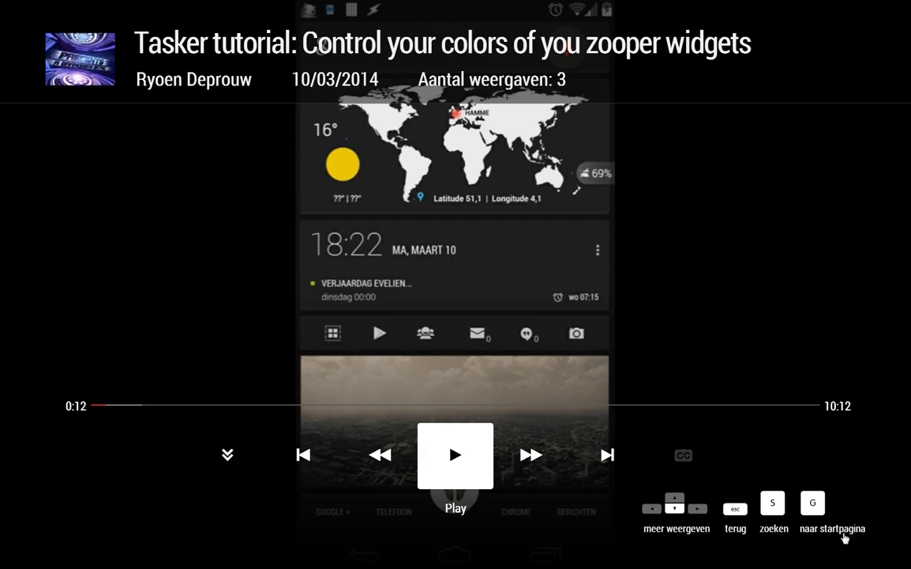
Exit the paused player via 'naar startpagina' to the YouTube TV sign-in and settings page.
left_click(832, 513)
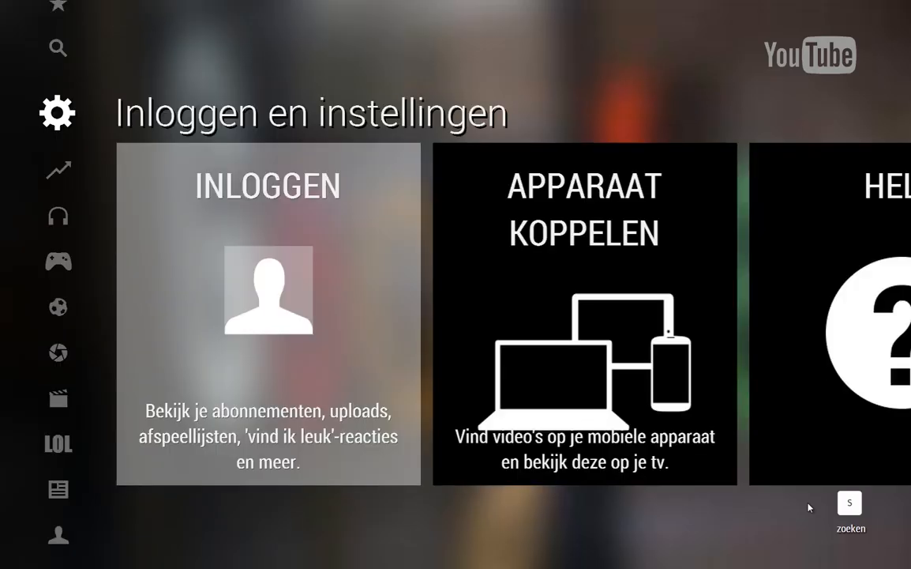